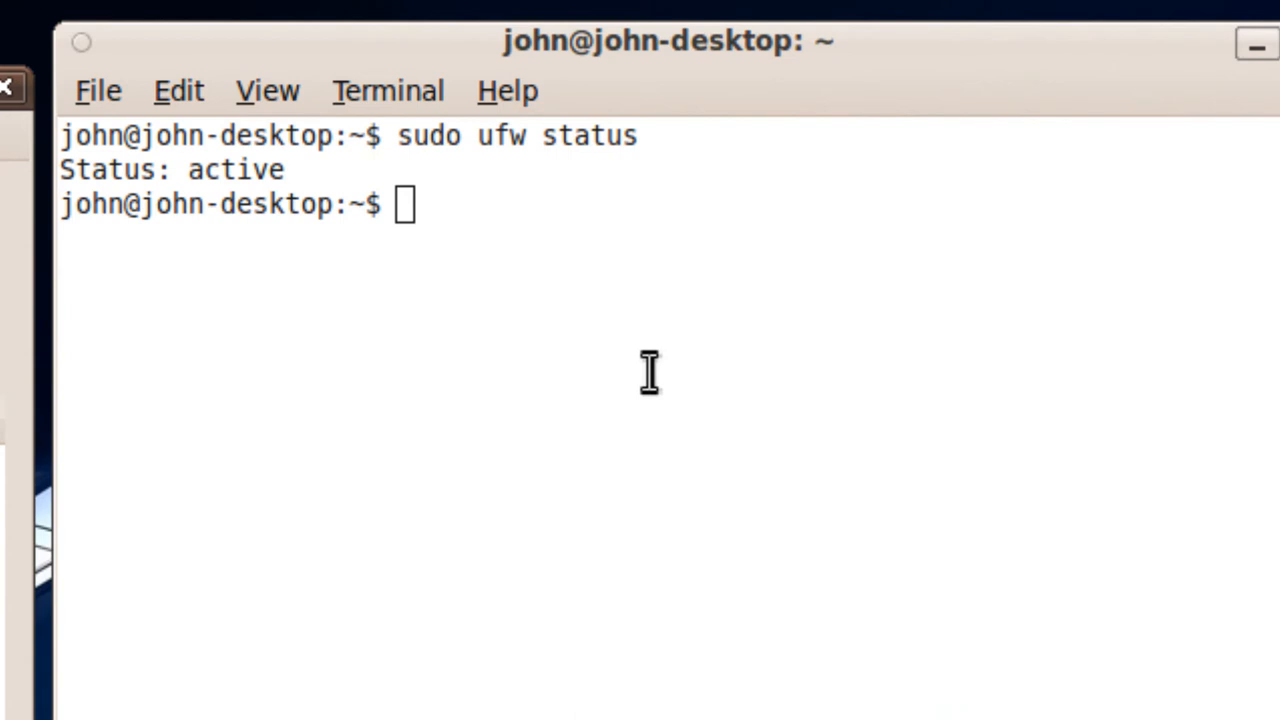
{"action": "mouse_move", "coordinate": [568, 388]}
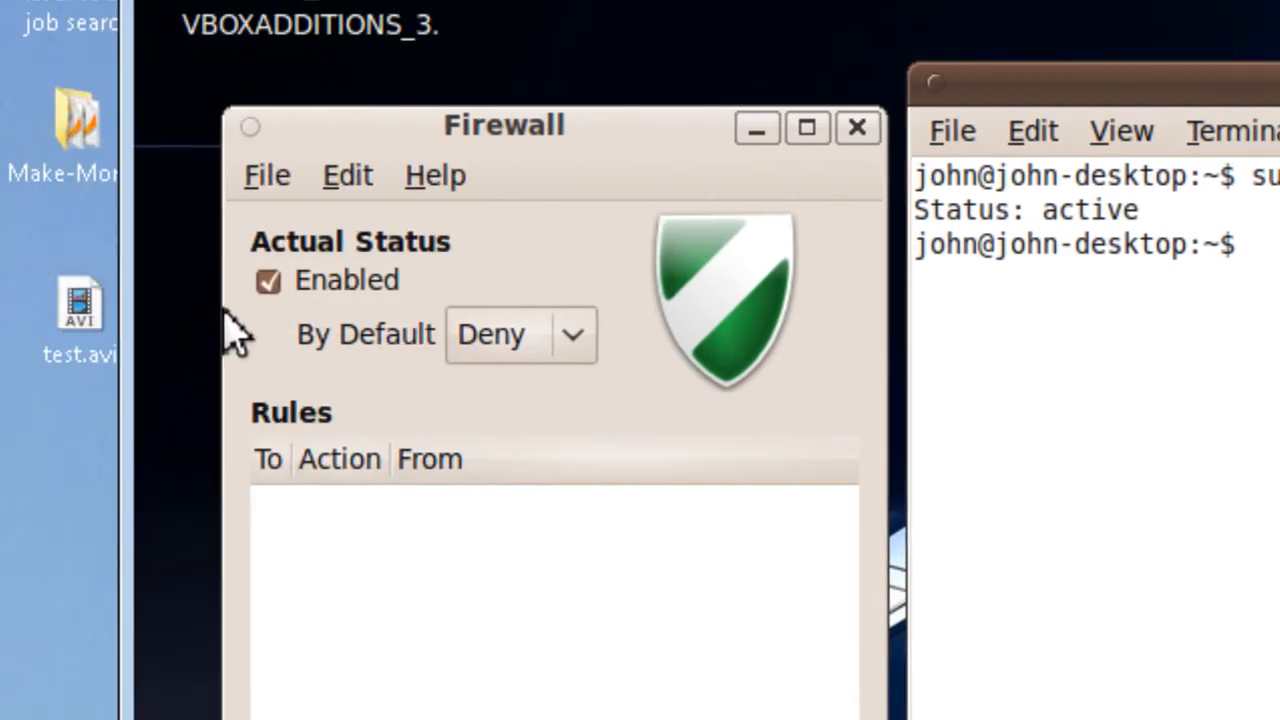
Step: Search Ubuntu Software Centre for 'firewall' and select the installed Firewall configuration result
{"action": "left_click", "coordinate": [288, 151]}
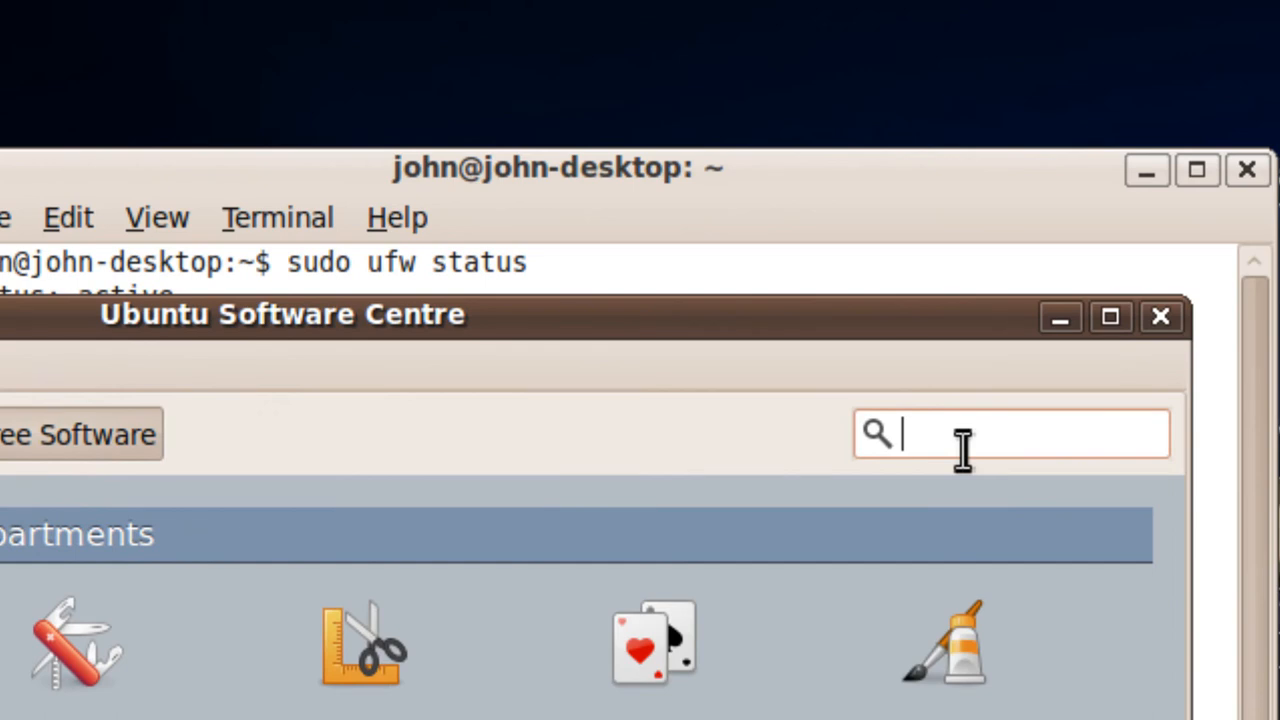
{"action": "type", "text": "f"}
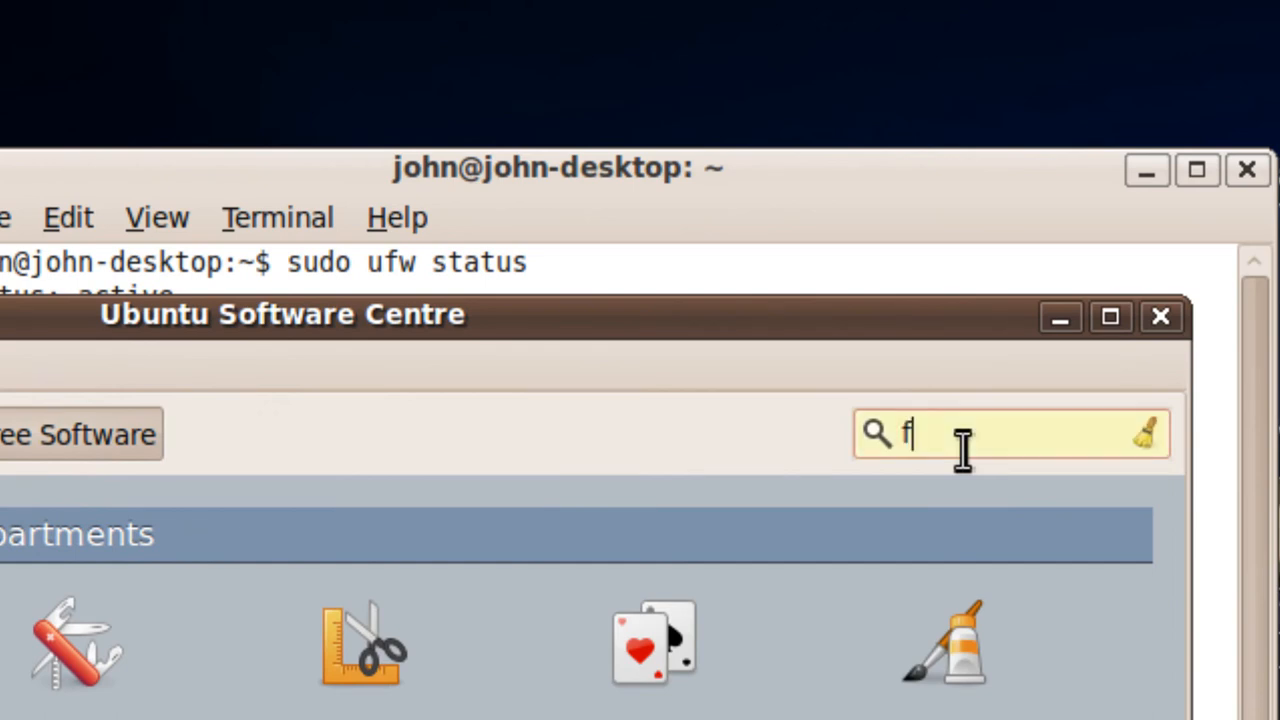
{"action": "type", "text": "irewall"}
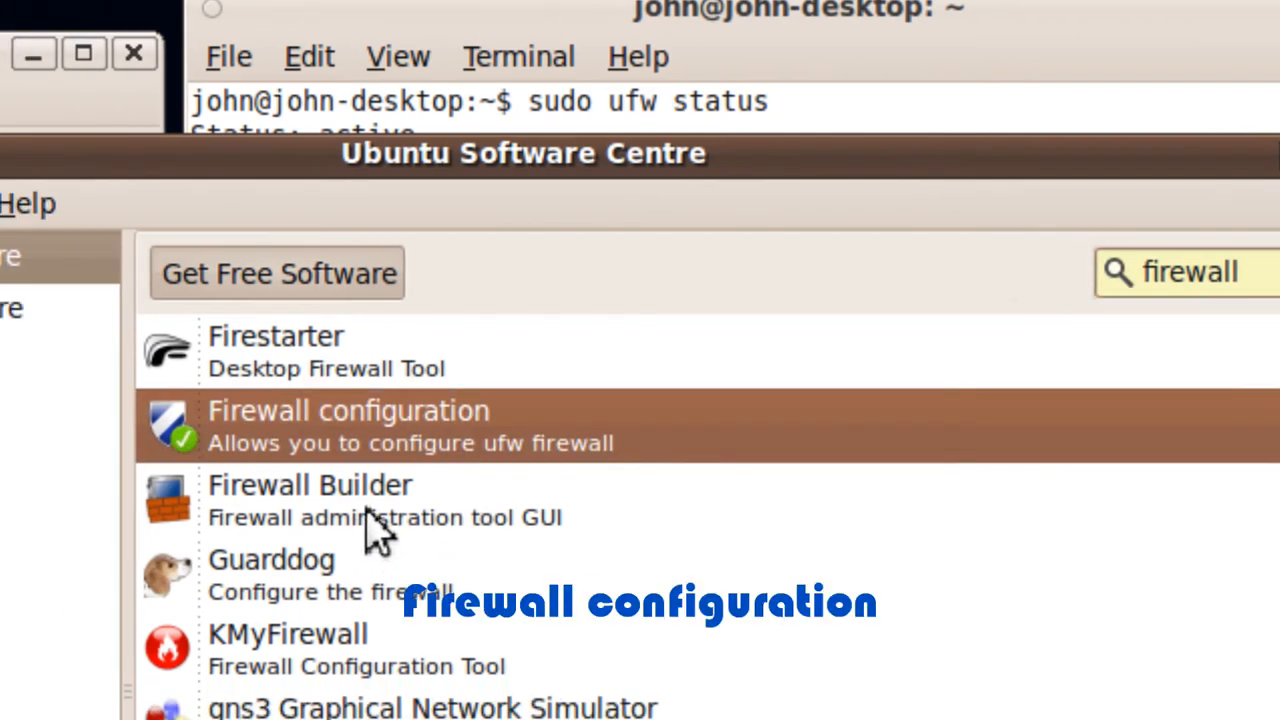
{"action": "left_click", "coordinate": [347, 425]}
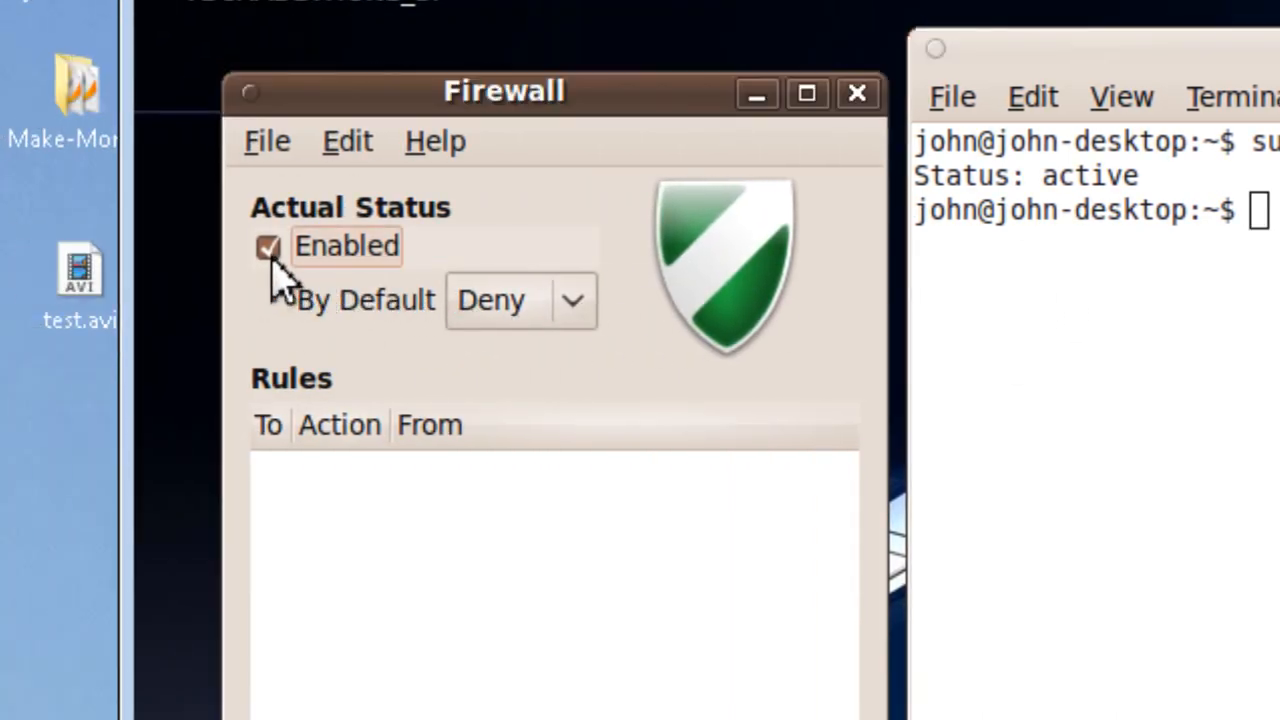
Step: Uncheck Enabled under Actual Status to disable the firewall
{"action": "left_click", "coordinate": [271, 247]}
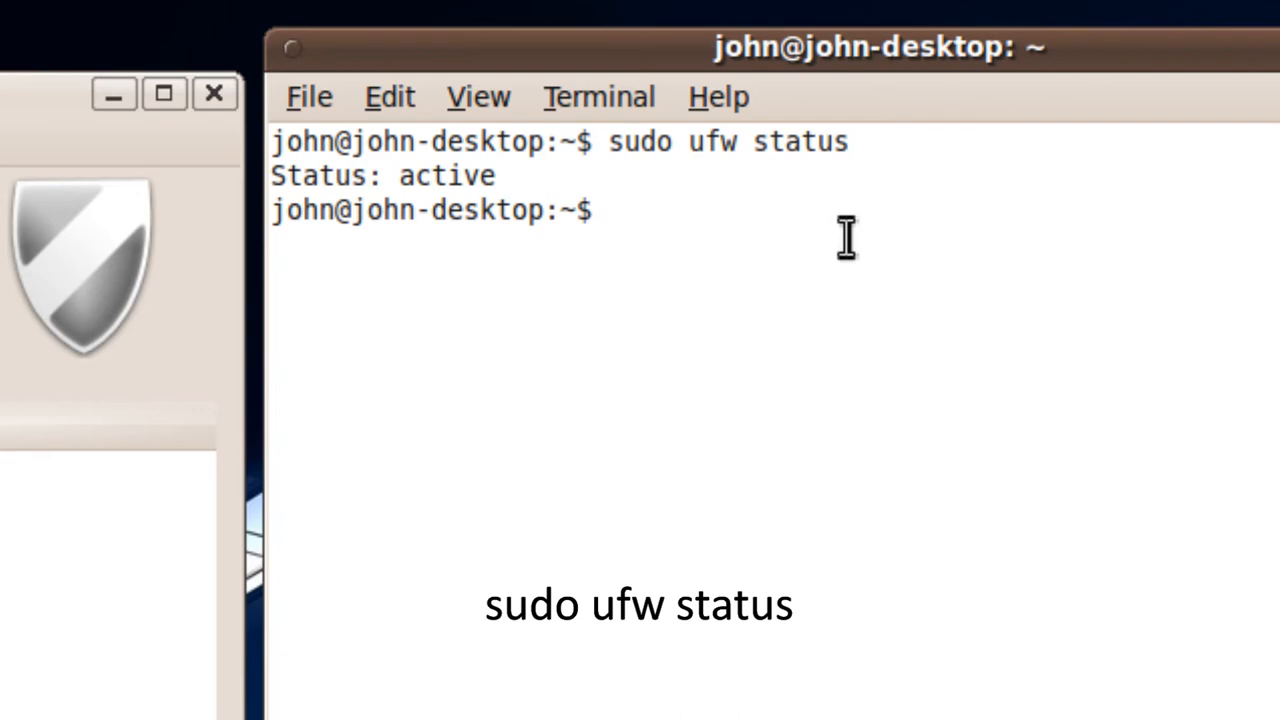
Step: Run 'sudo ufw status' in the terminal to confirm the firewall is inactive
{"action": "type", "text": "sudo"}
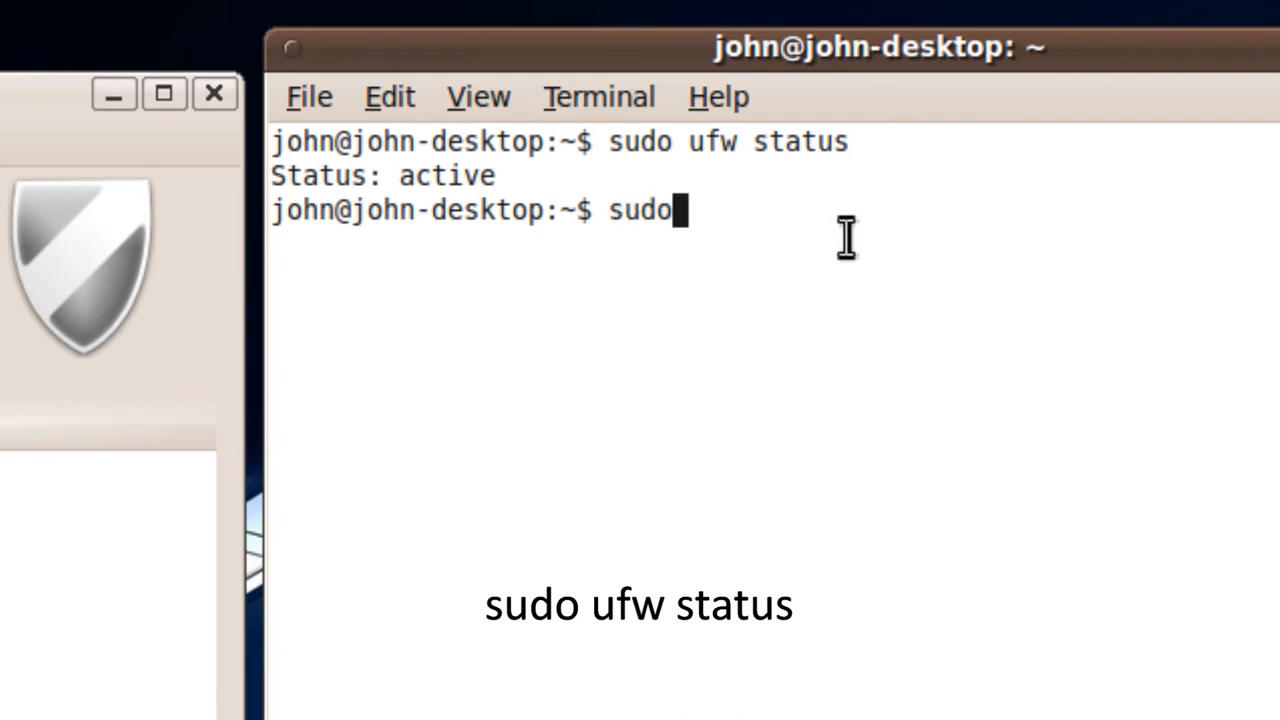
{"action": "type", "text": "ufw"}
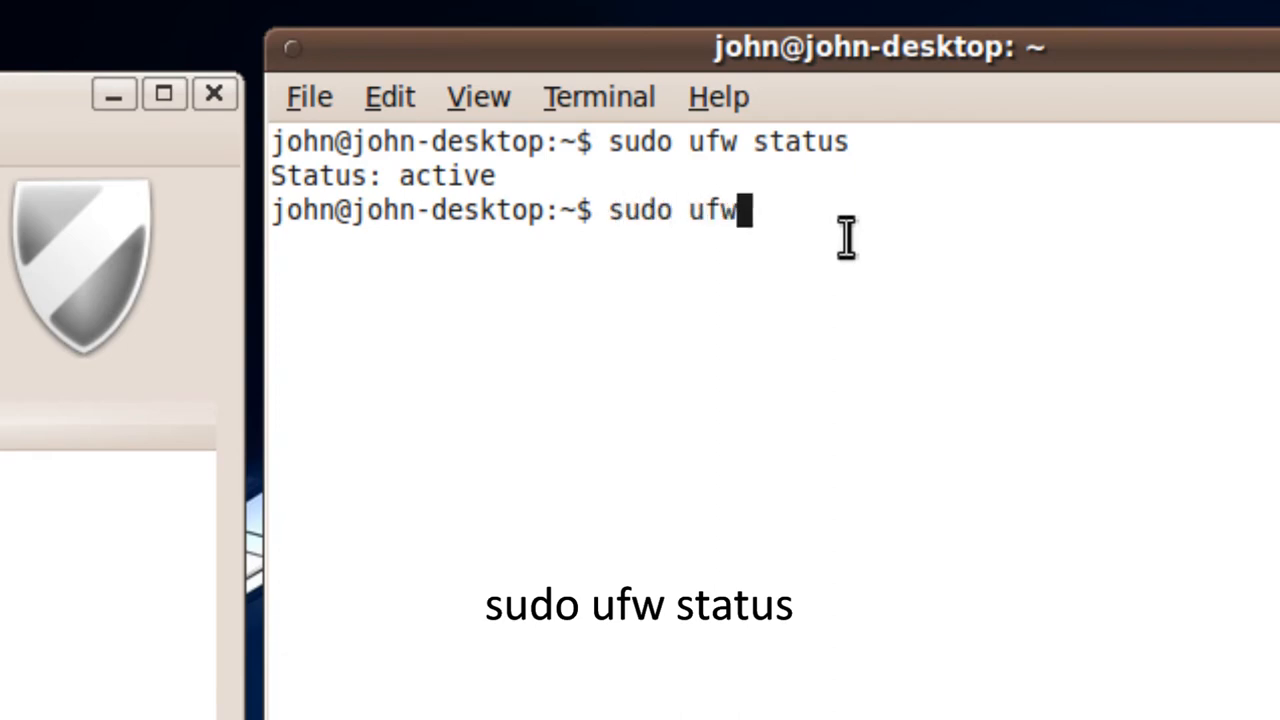
{"action": "type", "text": "s"}
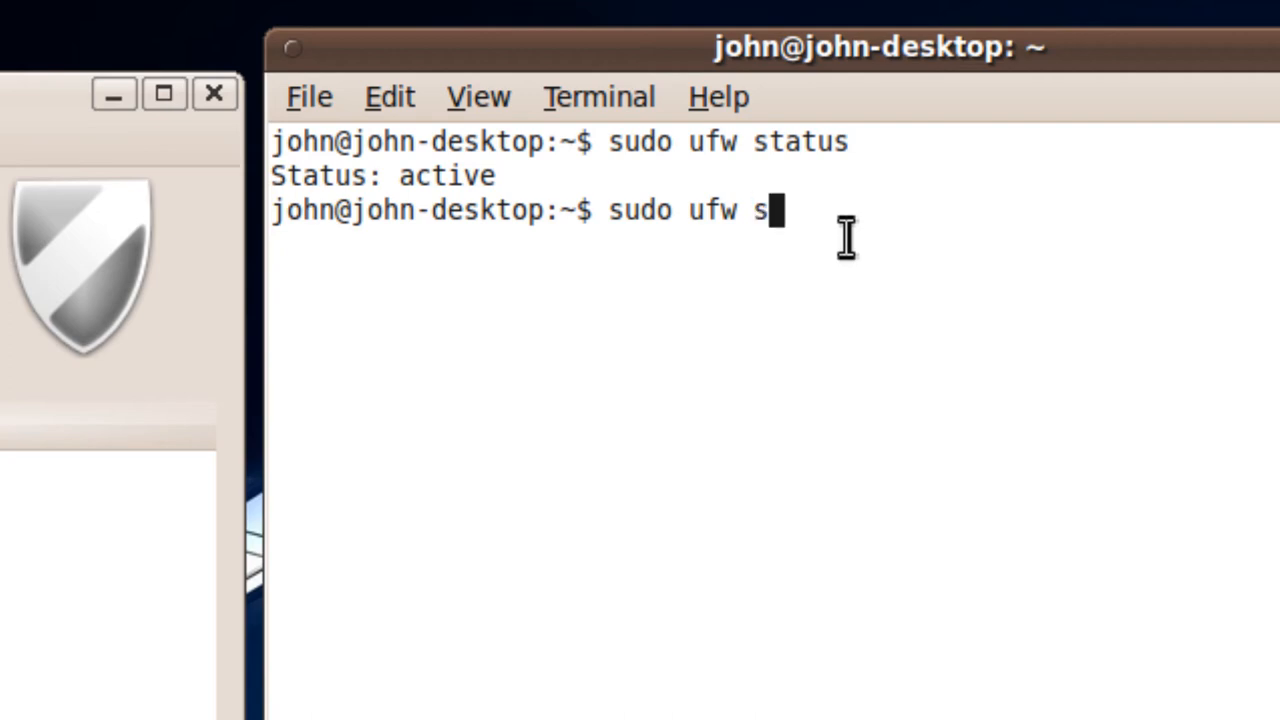
{"action": "type", "text": "tatus"}
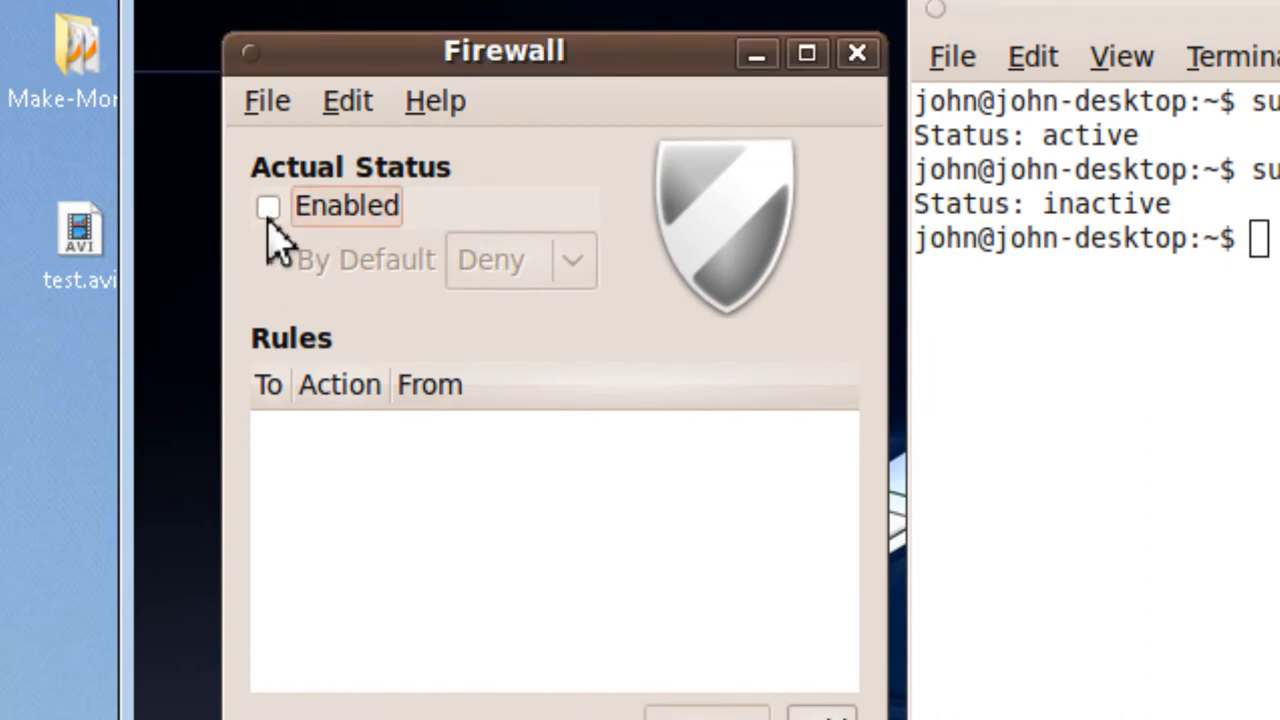
{"action": "mouse_move", "coordinate": [290, 245]}
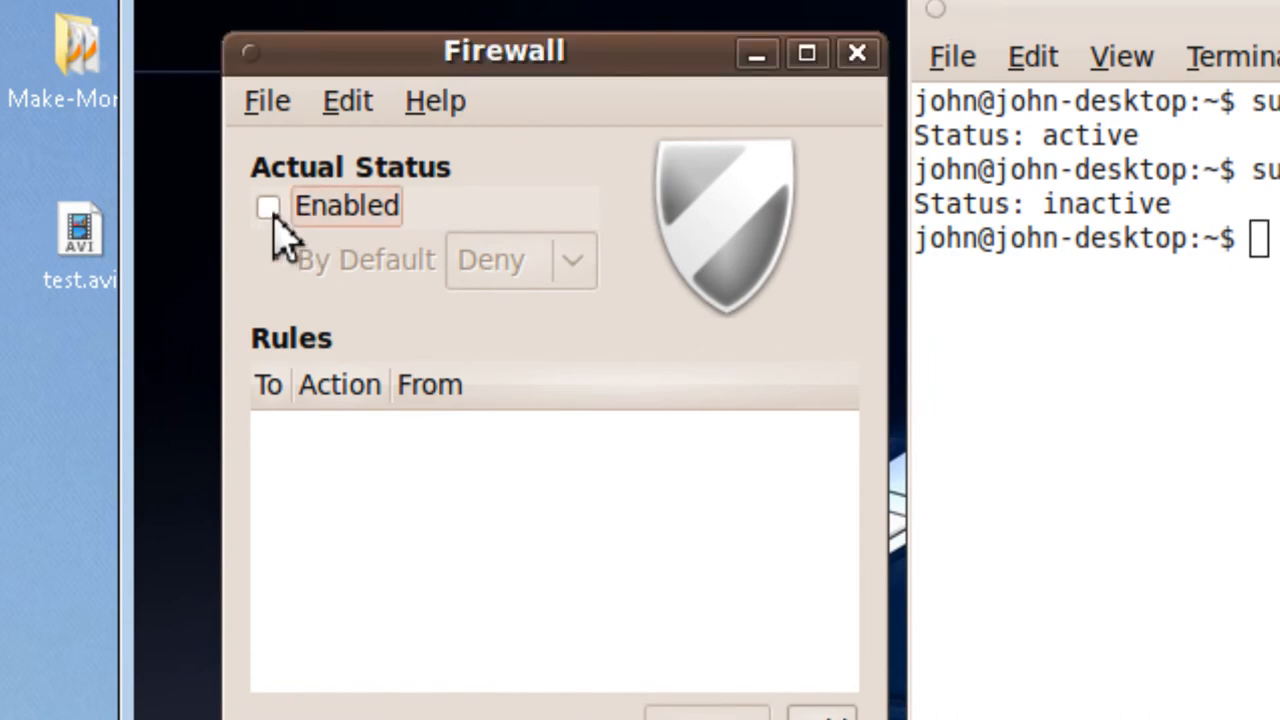
Step: Check Enabled under Actual Status to re-enable the firewall
{"action": "left_click", "coordinate": [268, 206]}
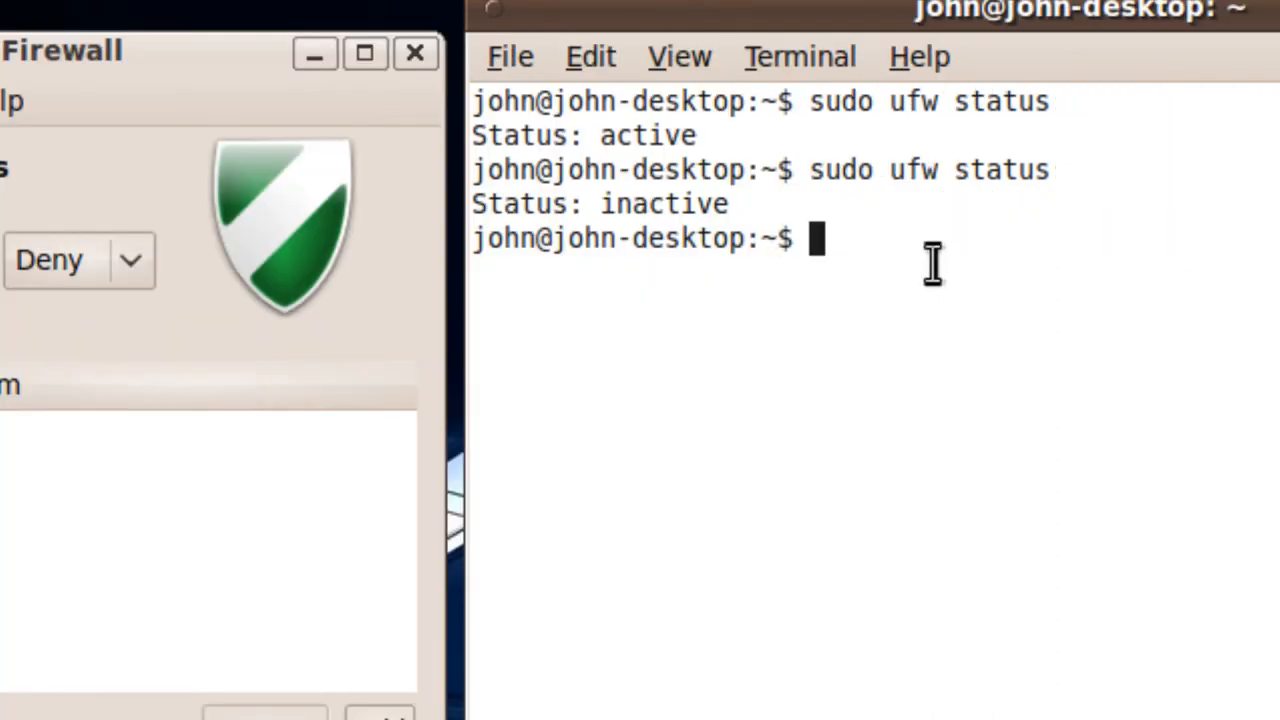
Step: Run 'sudo ufw status' again to verify the firewall reports active
{"action": "type", "text": "sudo u"}
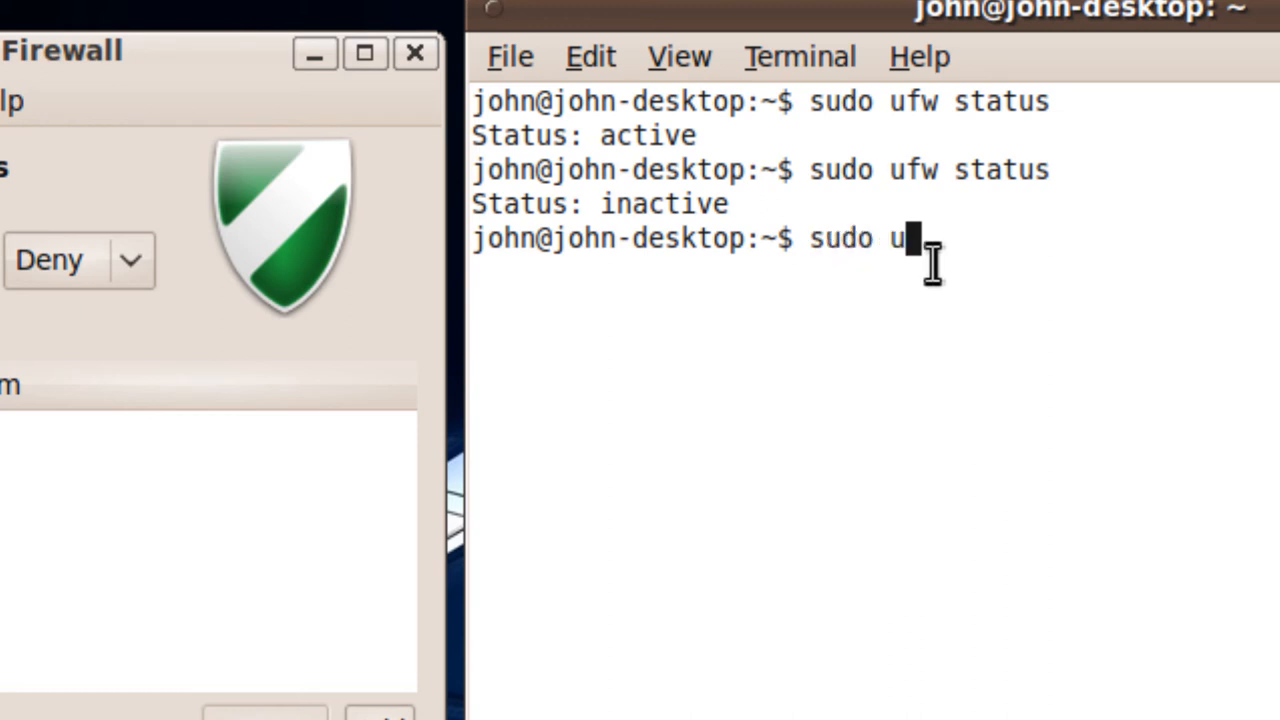
{"action": "type", "text": "fw"}
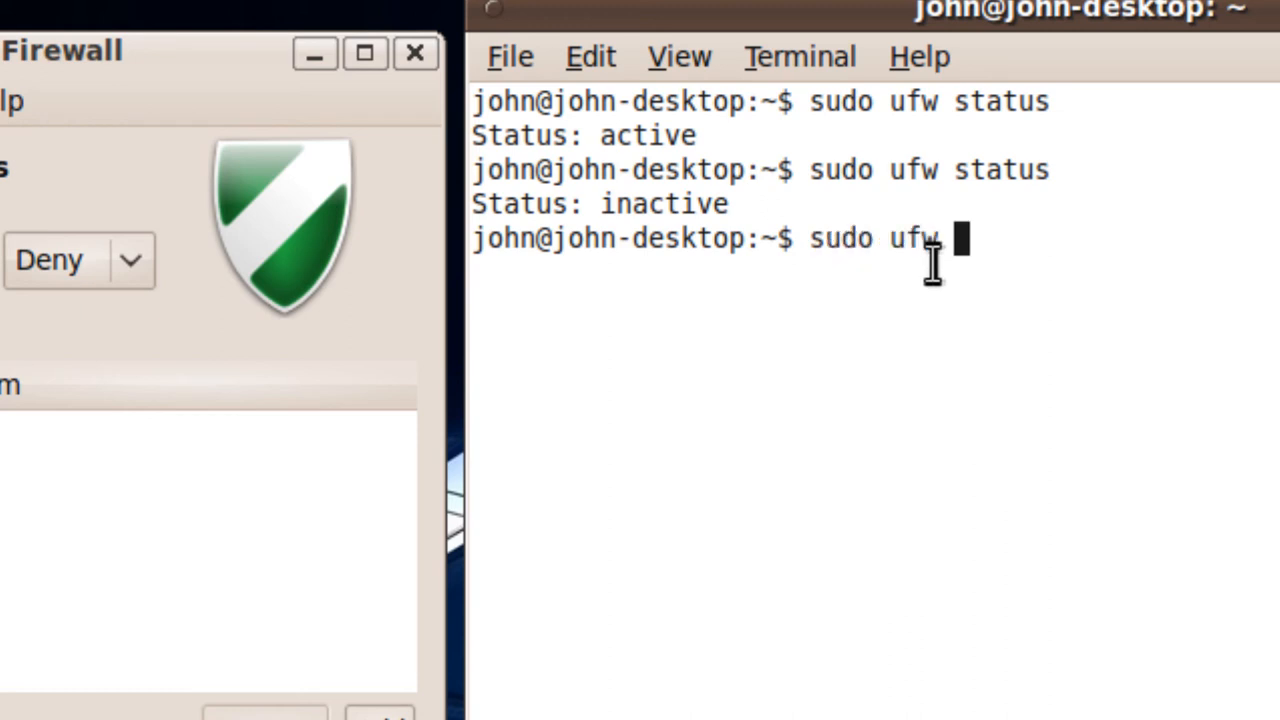
{"action": "type", "text": "status"}
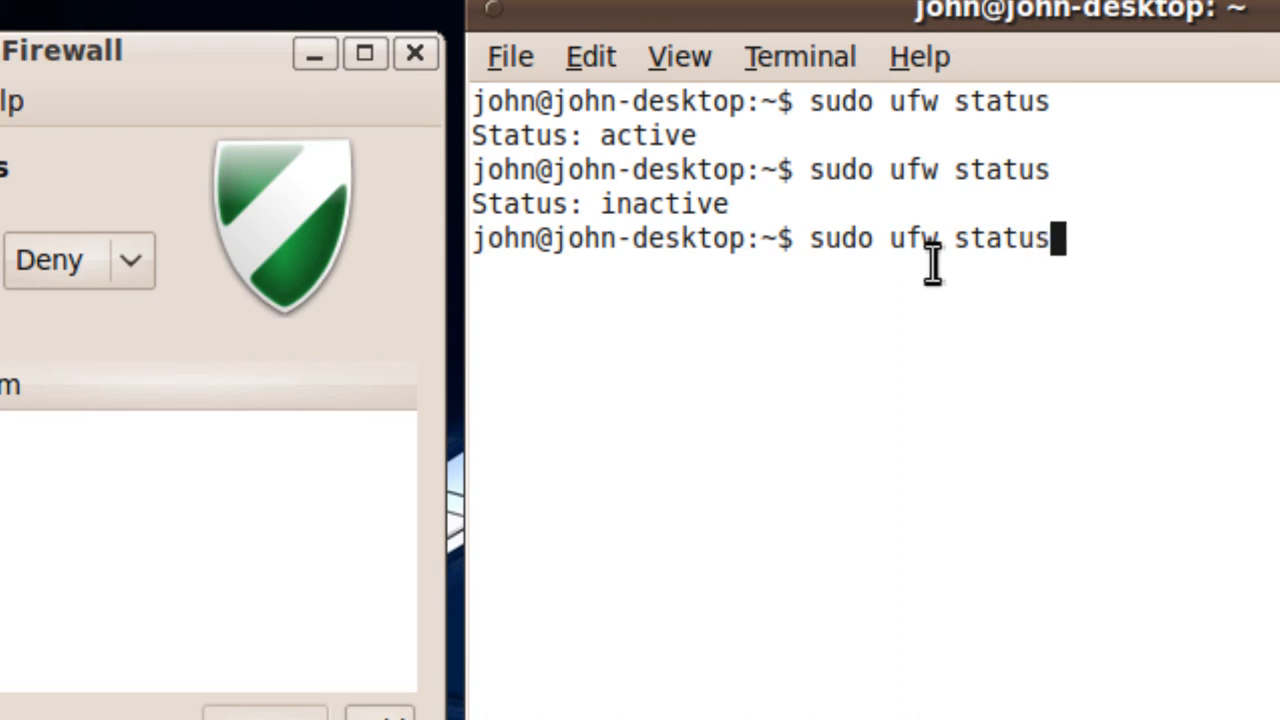
{"action": "key", "text": "Return"}
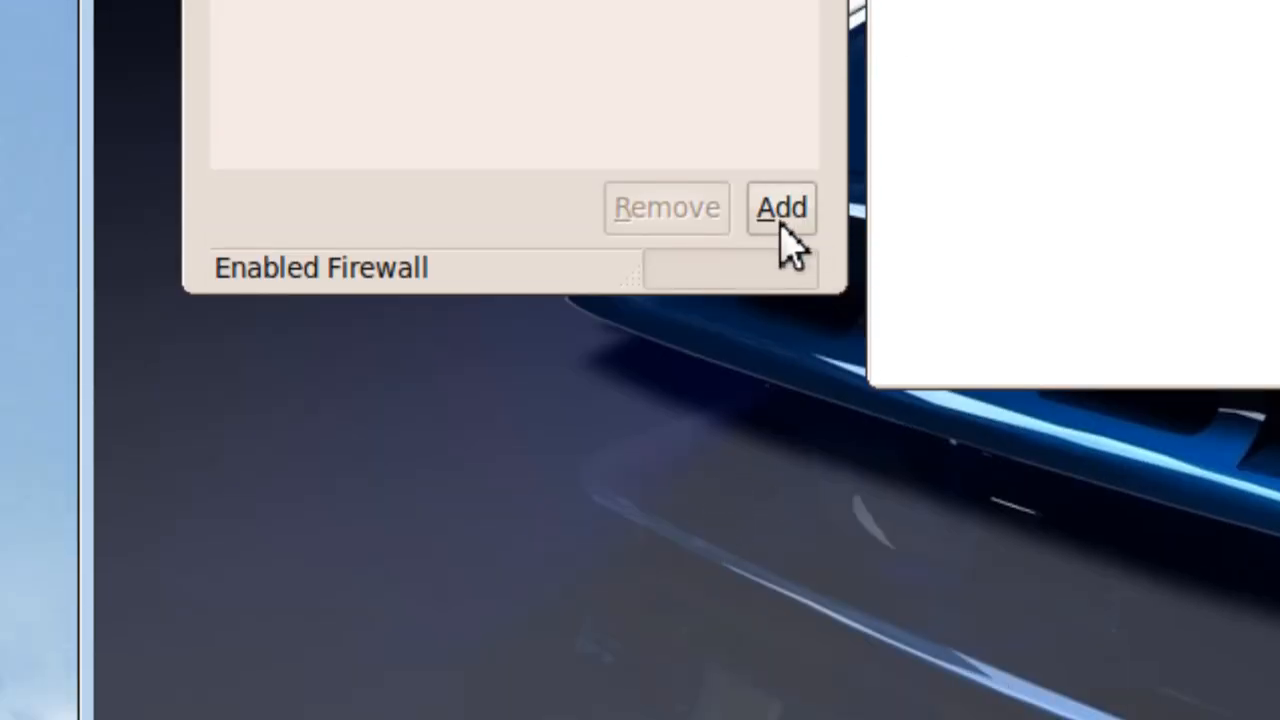
Step: Add the preconfigured Amule allow rules (4662/tcp, 4672/udp) and close the rule window
{"action": "left_click", "coordinate": [778, 208]}
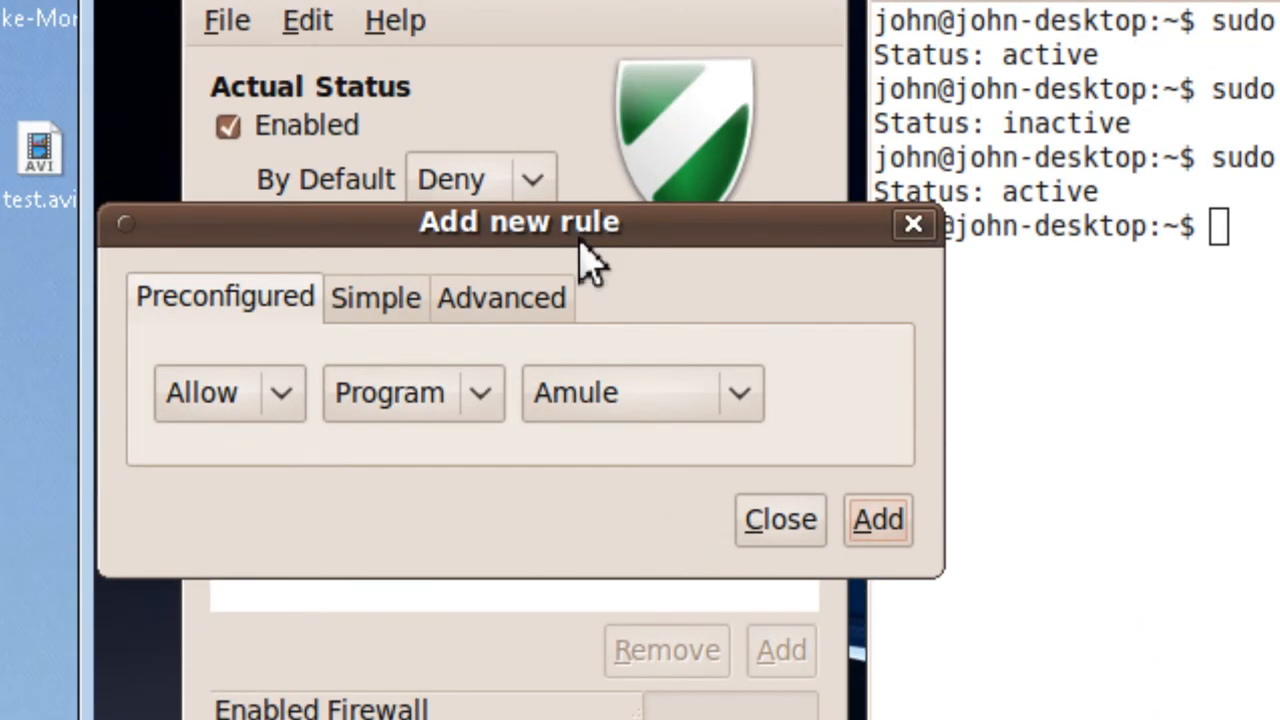
{"action": "left_click_drag", "start_coordinate": [518, 222], "coordinate": [737, 213]}
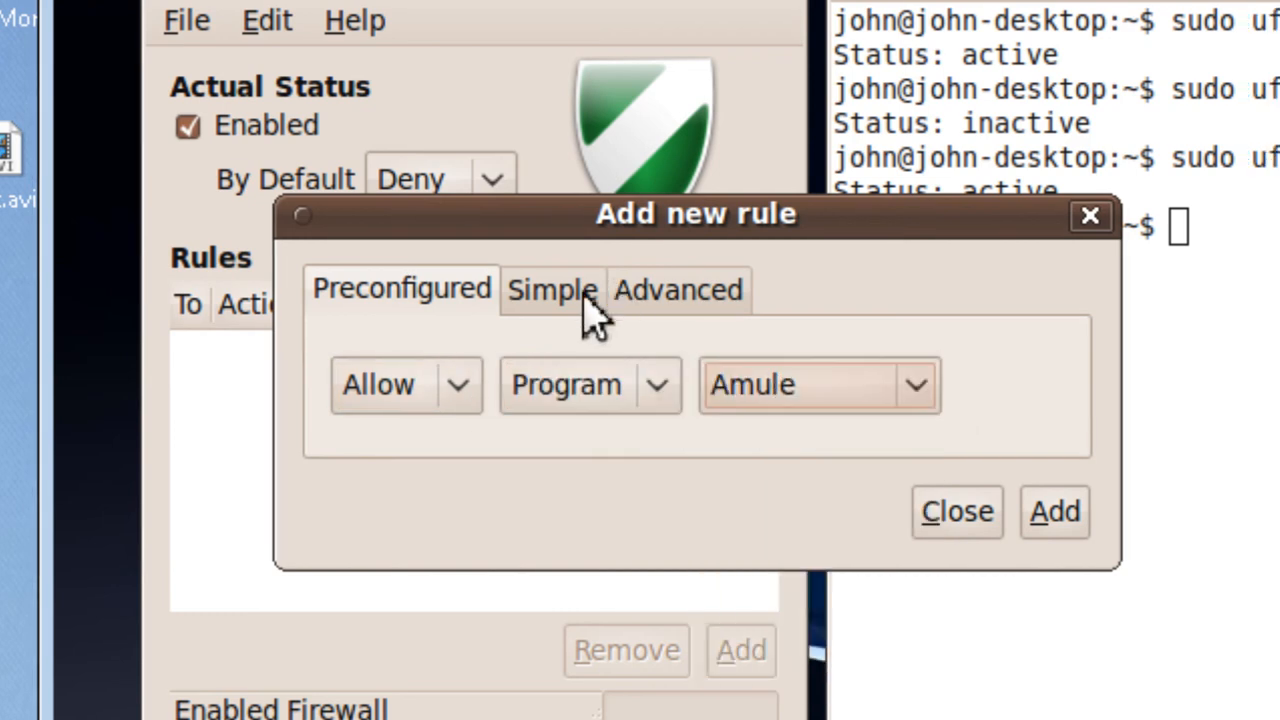
{"action": "left_click", "coordinate": [679, 289]}
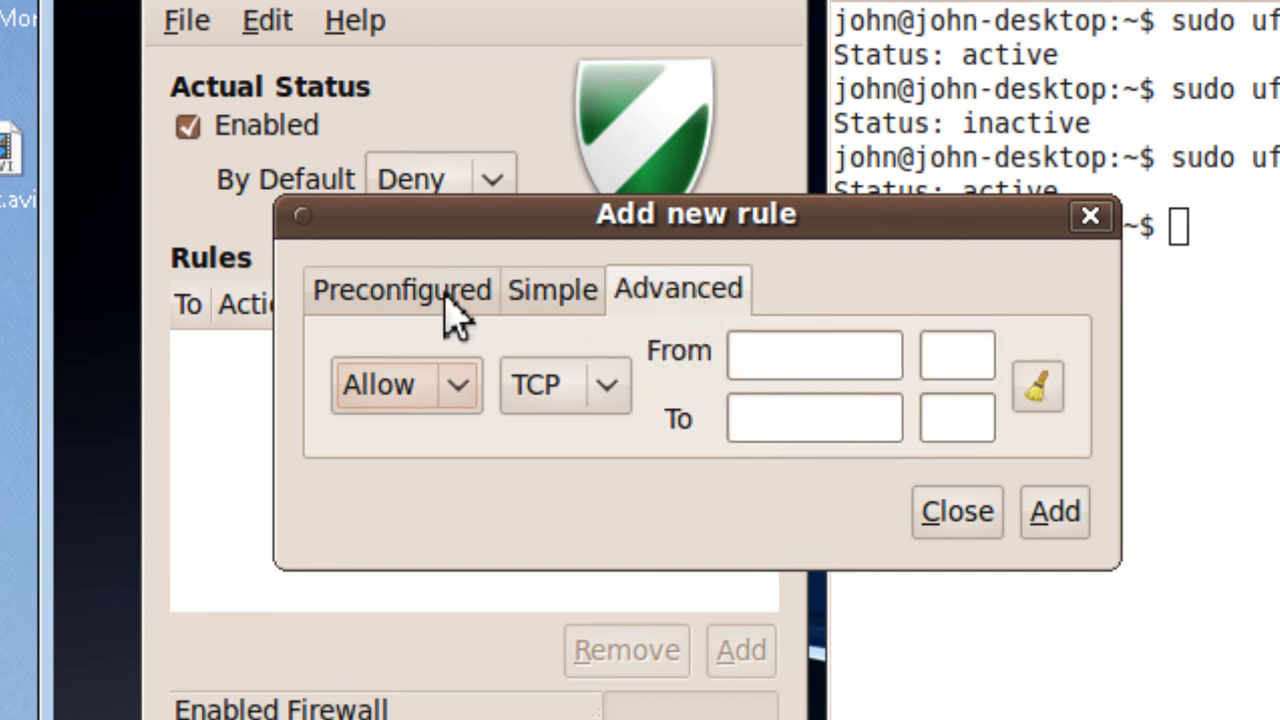
{"action": "left_click", "coordinate": [404, 289]}
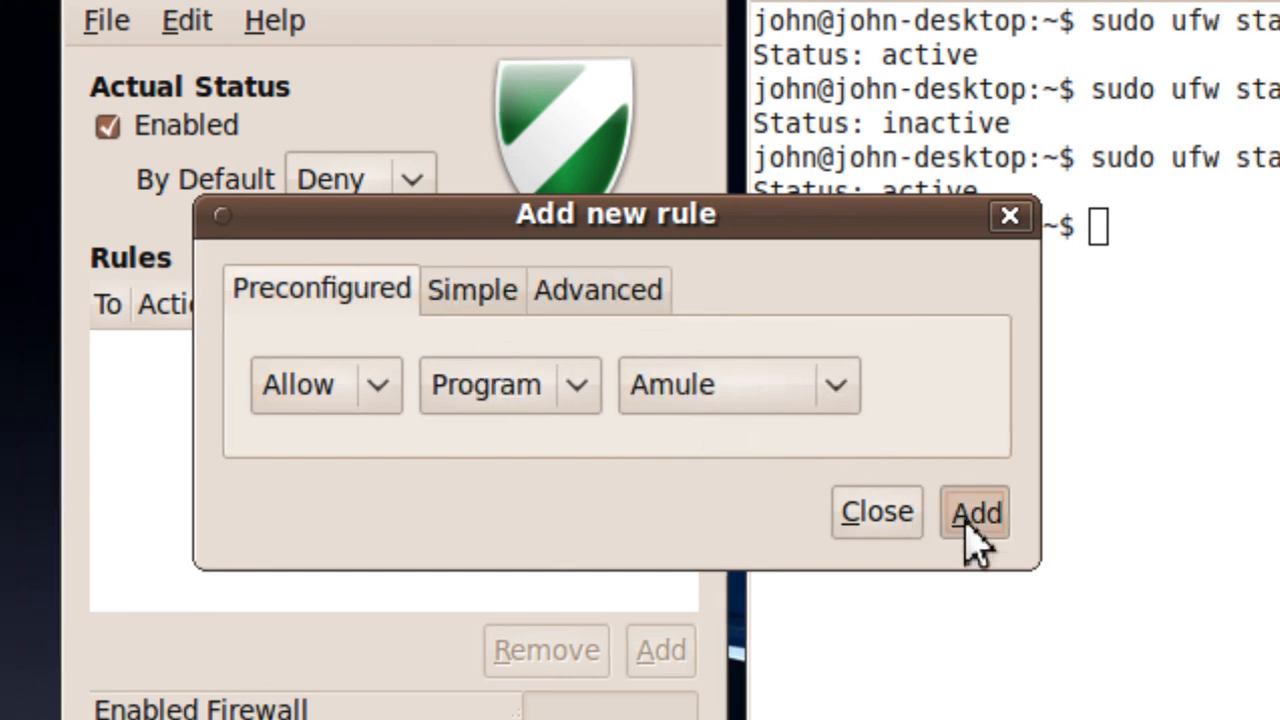
{"action": "left_click", "coordinate": [975, 512]}
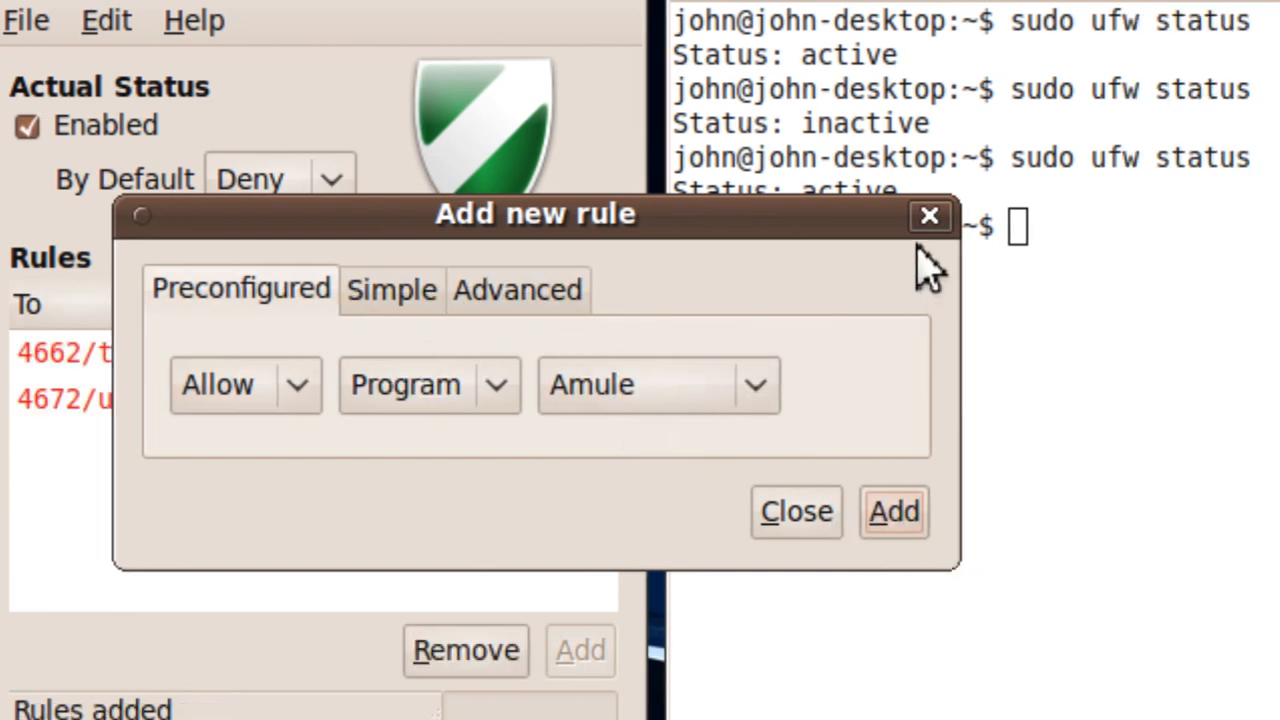
{"action": "left_click", "coordinate": [795, 512]}
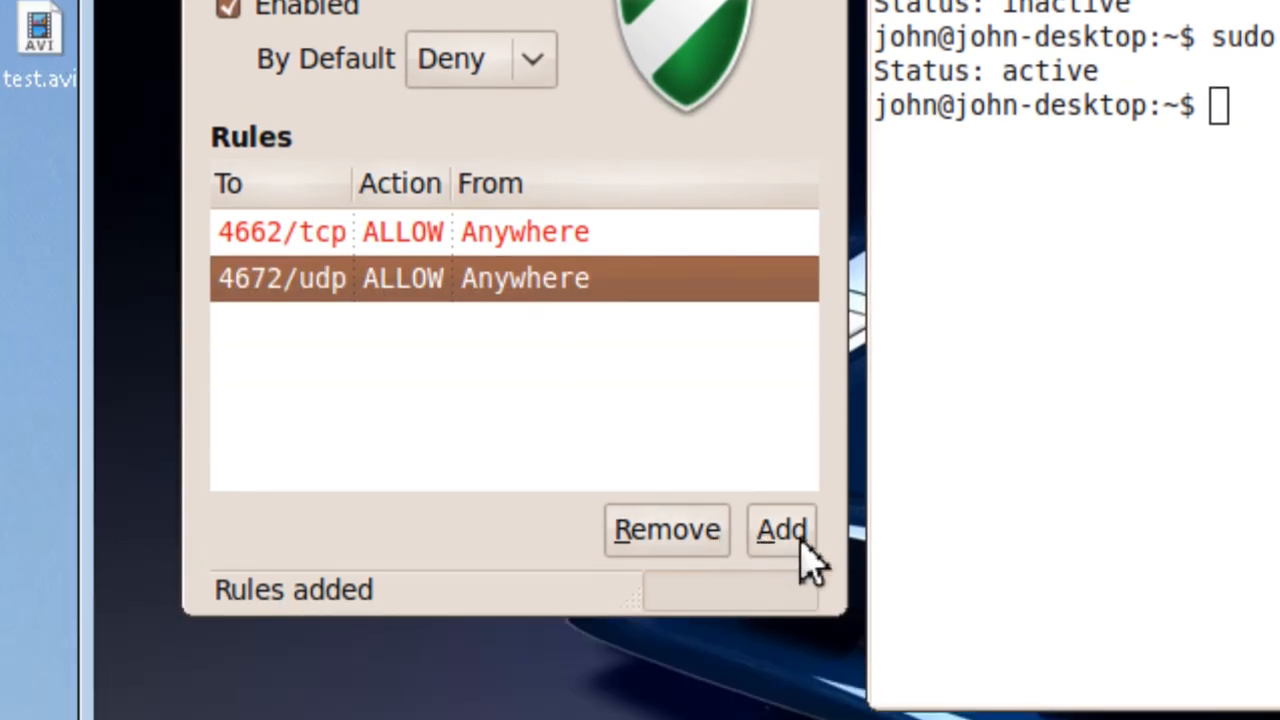
Step: Remove the 4672/udp and 4662/tcp Amule rules from the Rules list
{"action": "left_click", "coordinate": [665, 530]}
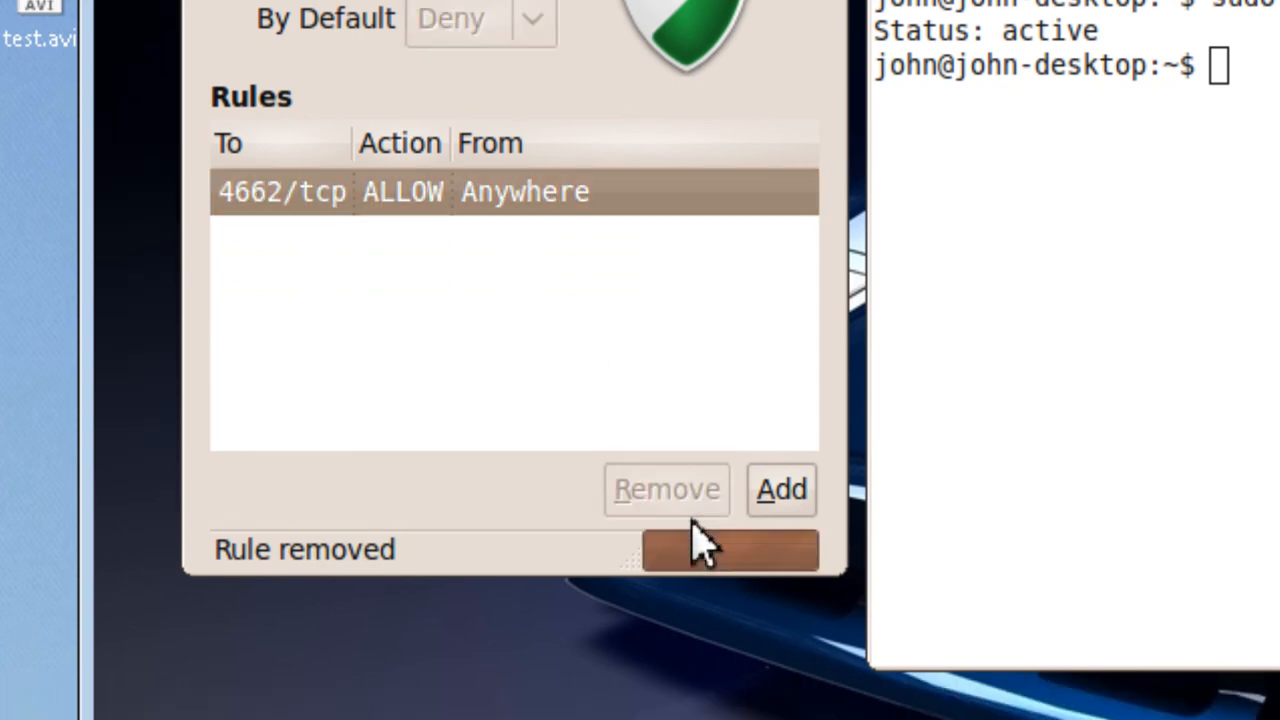
{"action": "left_click", "coordinate": [665, 490]}
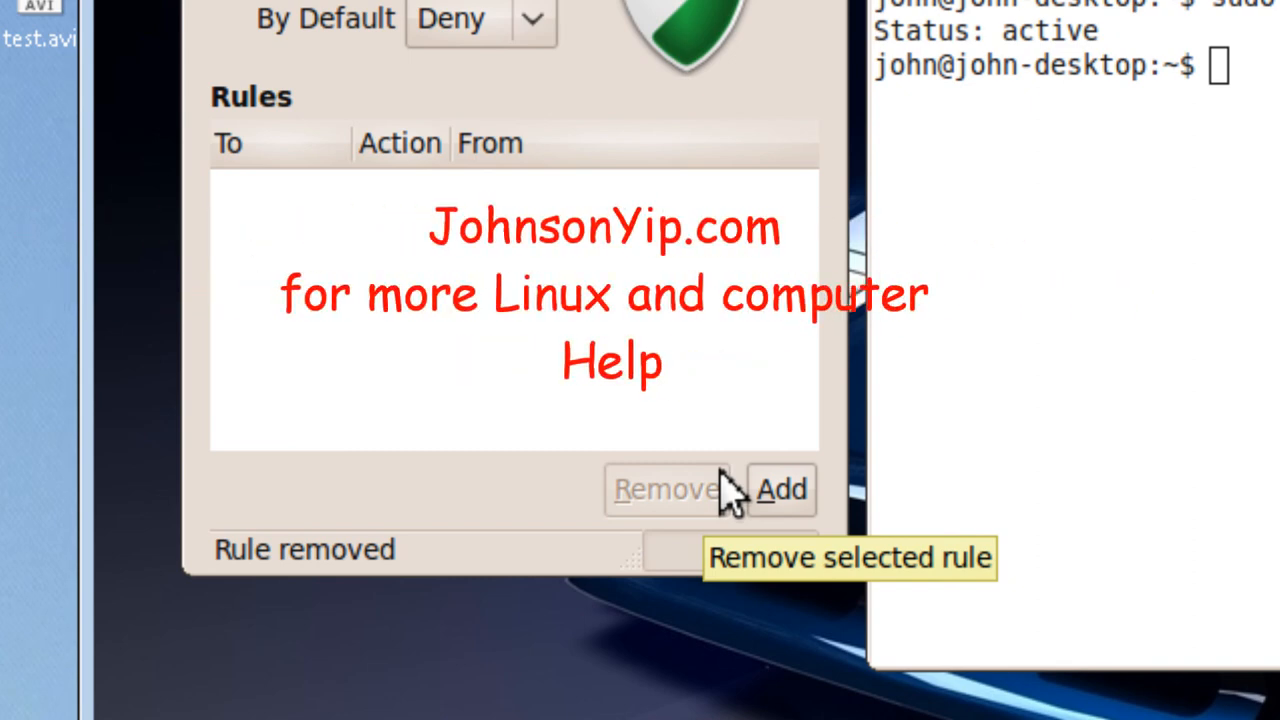
{"action": "mouse_move", "coordinate": [708, 460]}
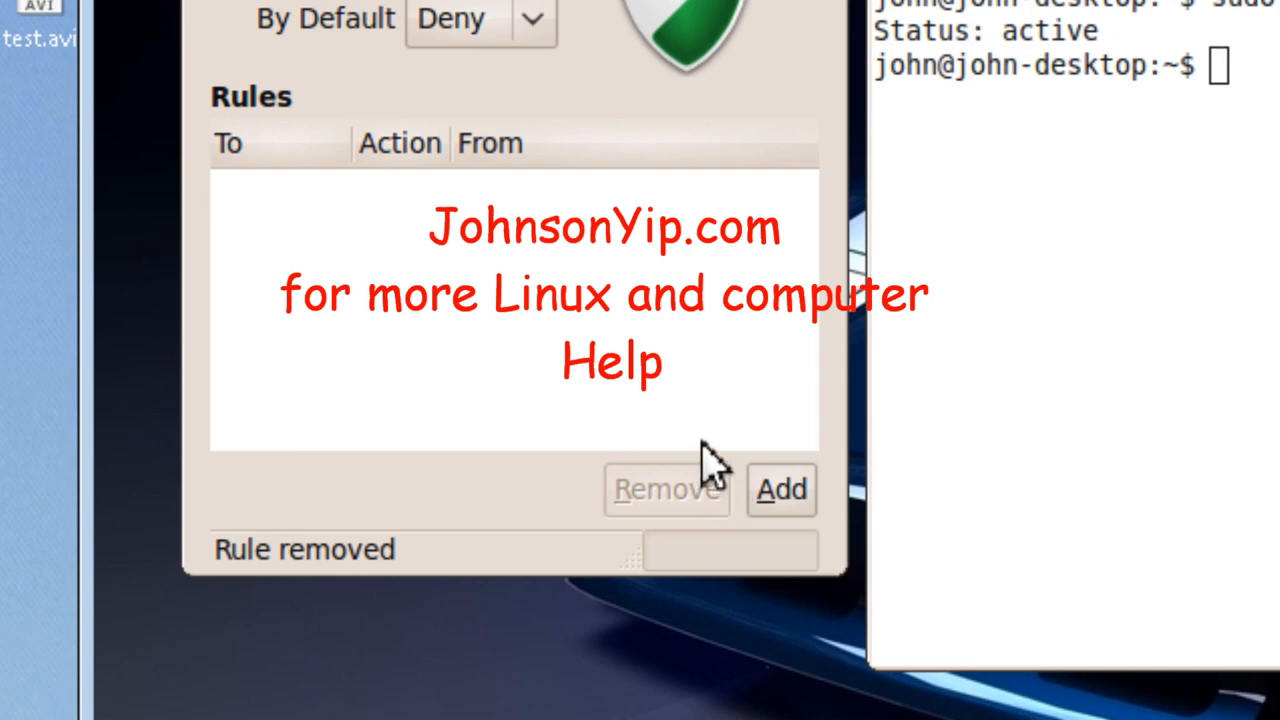